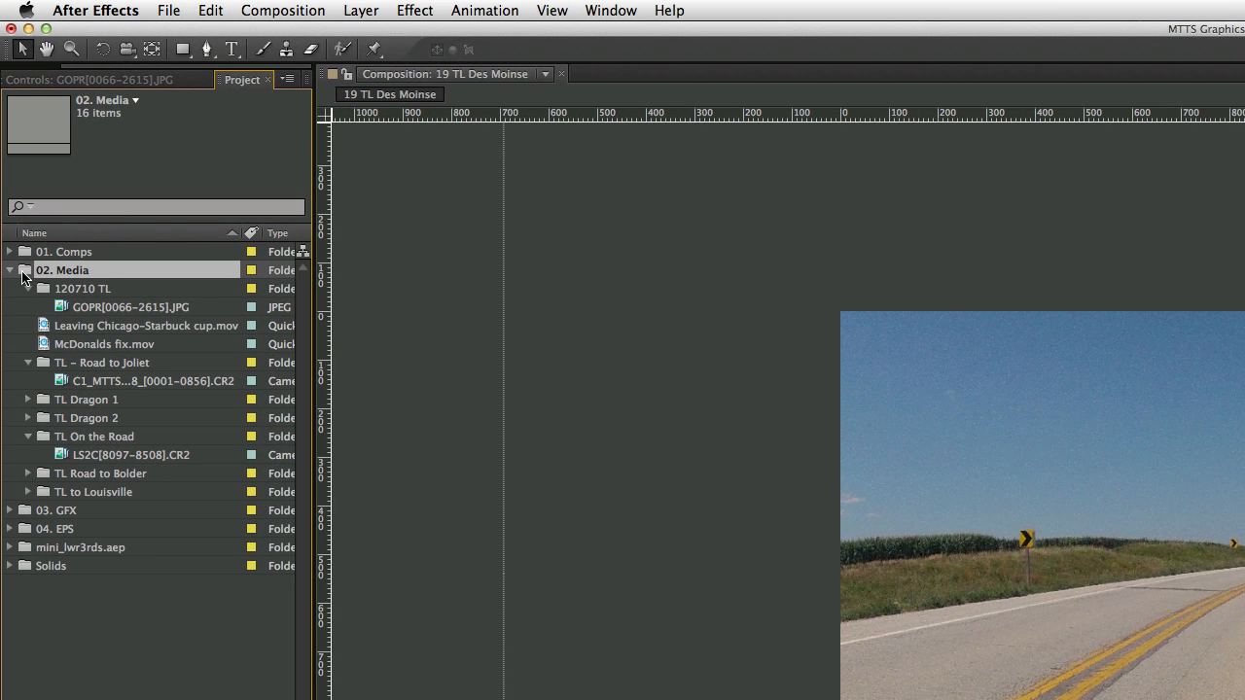
Step: Create a new project folder and name it 120711 TL
left_click(39, 657)
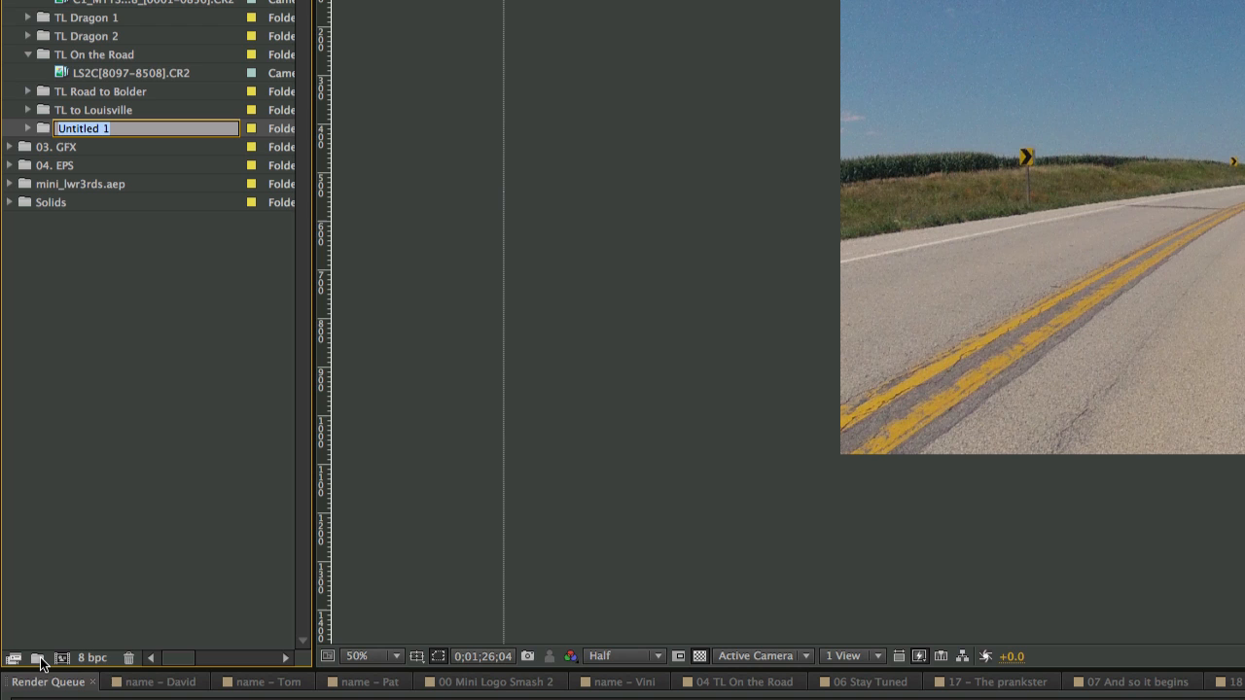
type("1207")
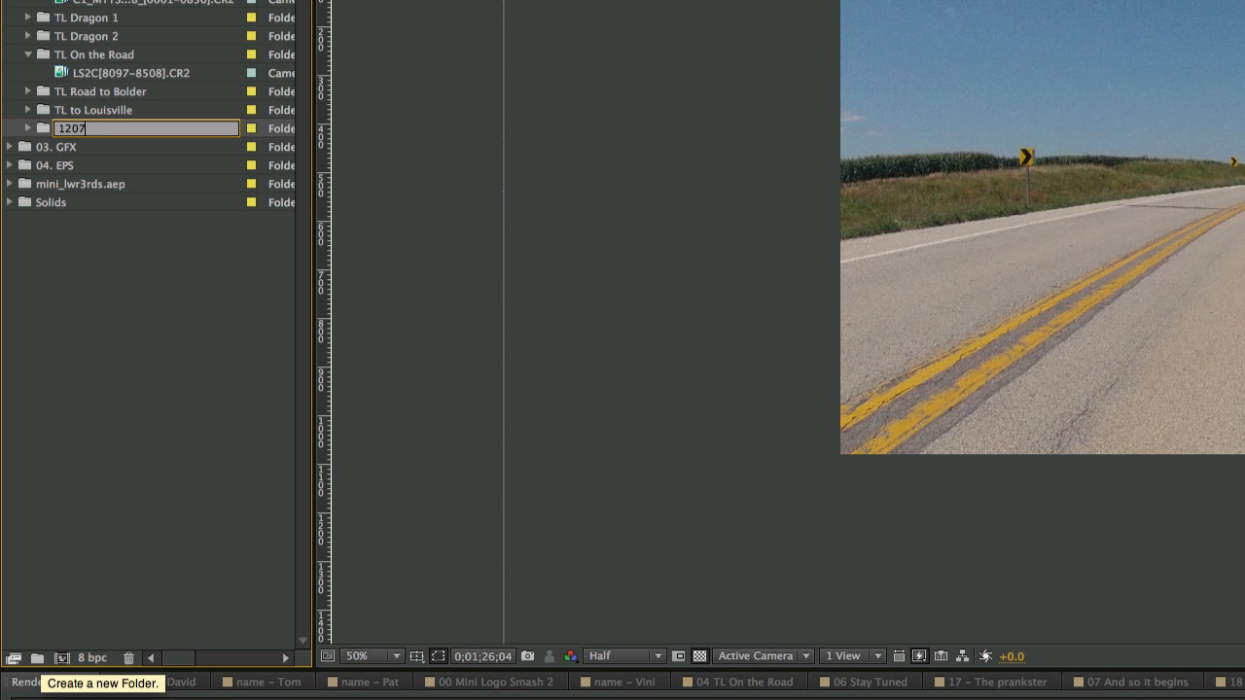
type("11 TL")
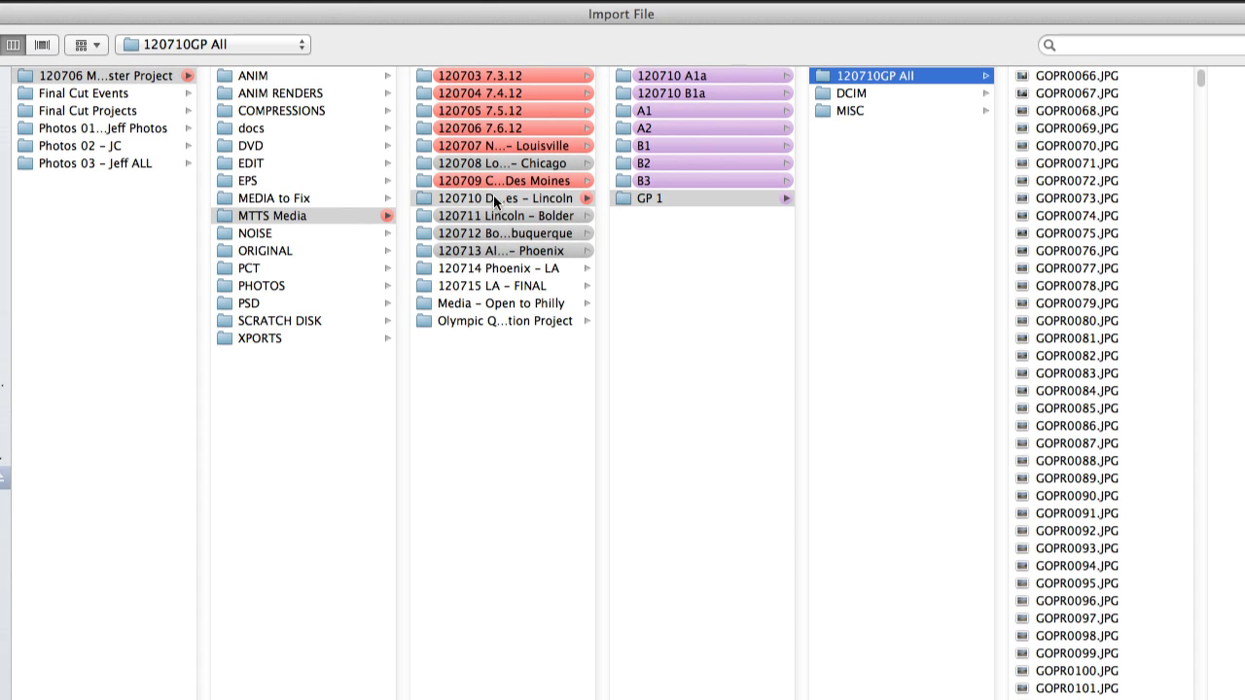
Step: Import the GoPro stills from GP1 > DCIM > TL All as one JPEG sequence
left_click(650, 198)
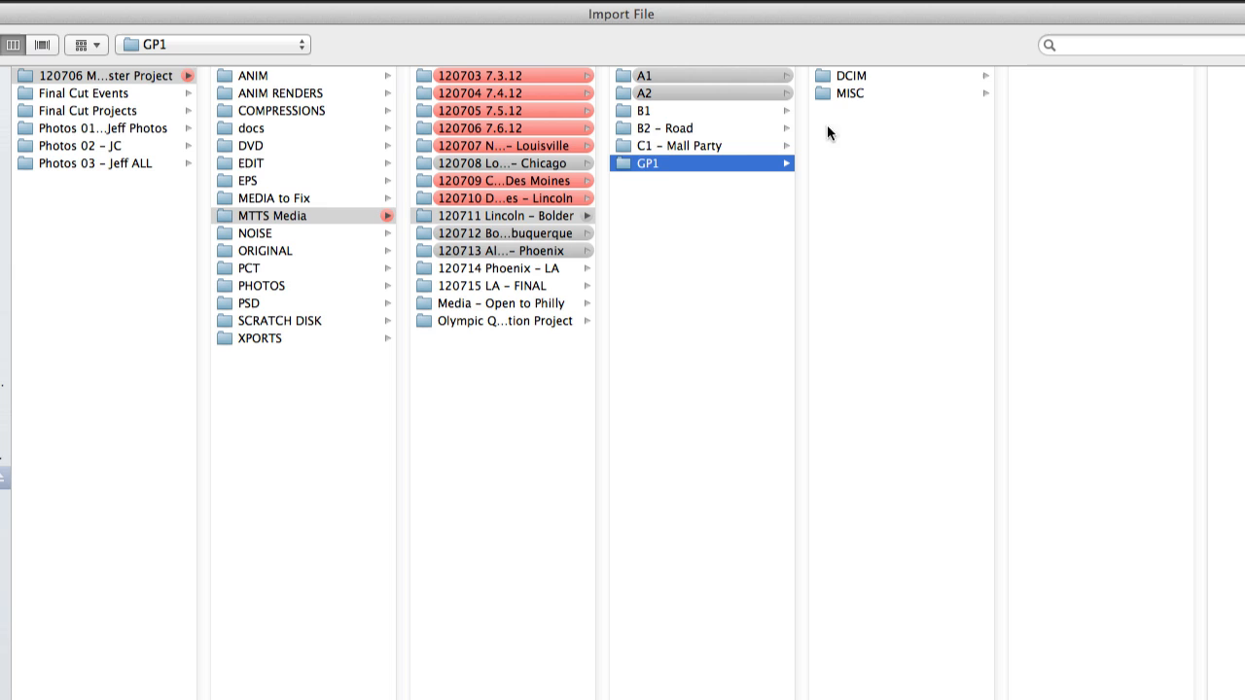
mouse_move(879, 87)
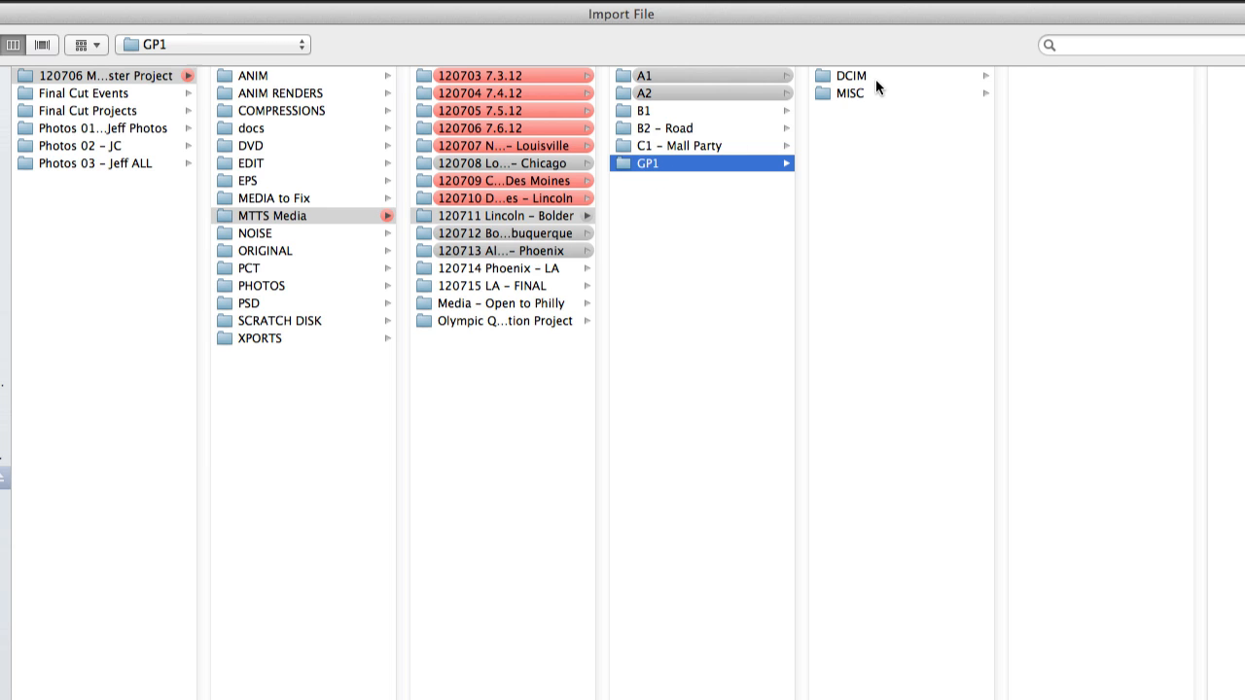
left_click(850, 74)
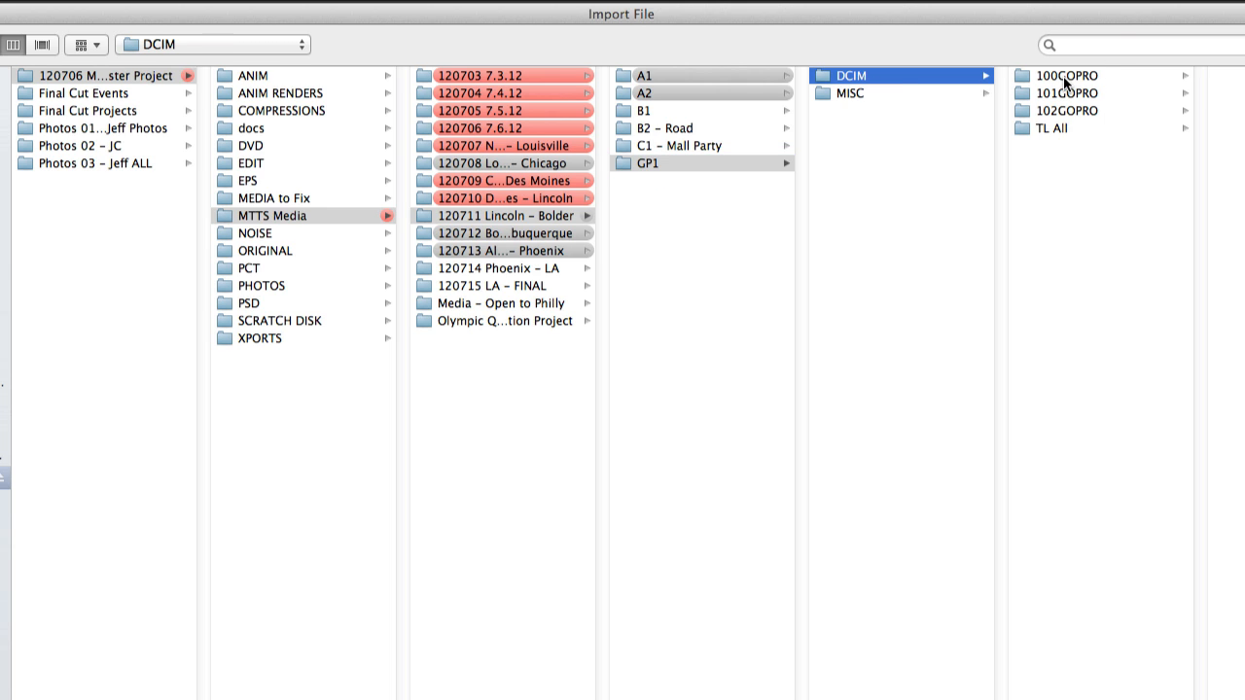
mouse_move(1050, 128)
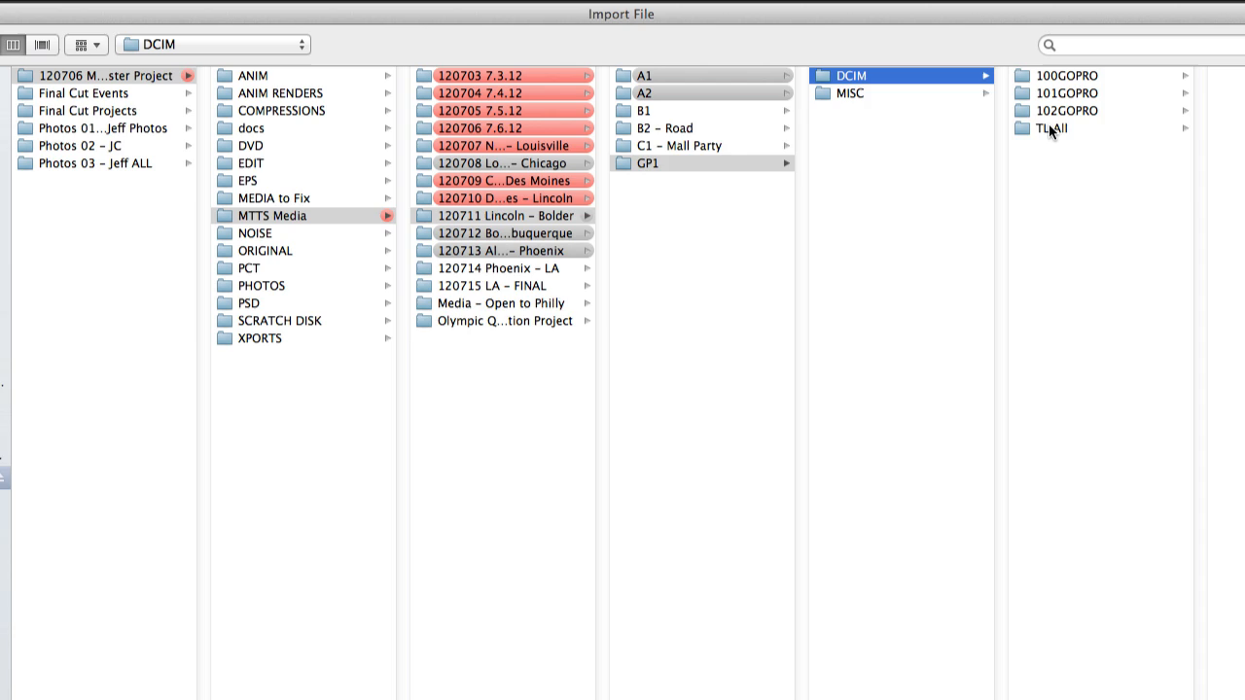
left_click(1051, 129)
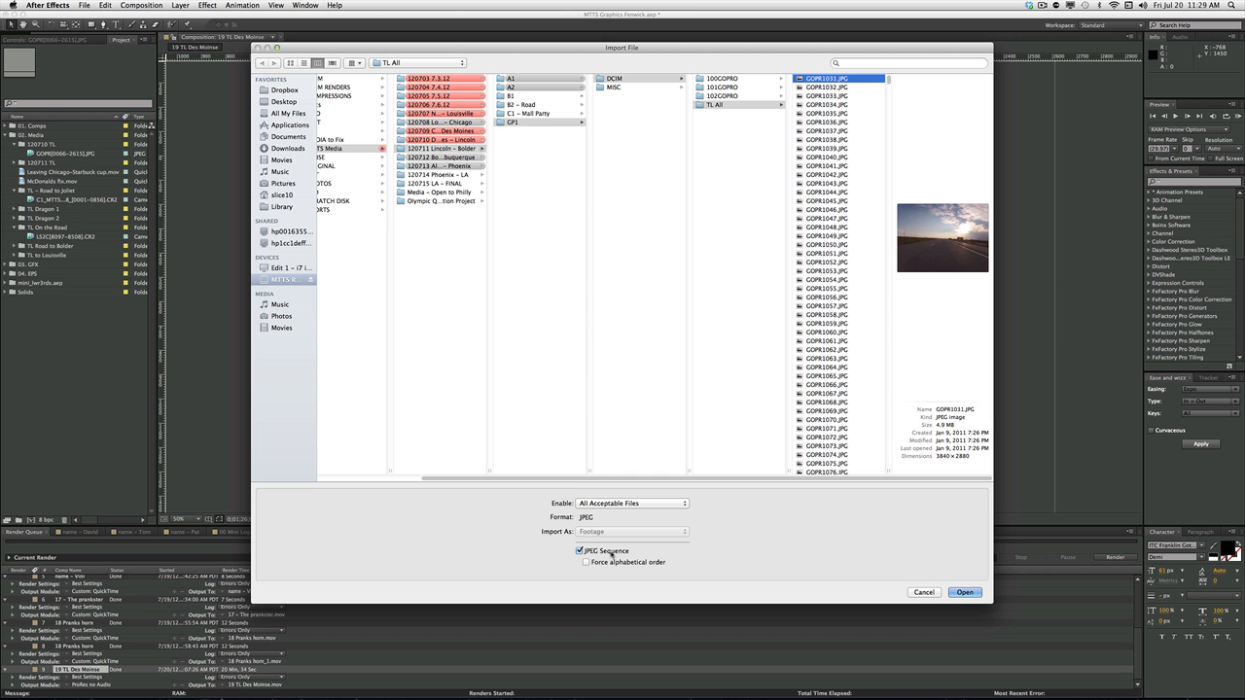
left_click(965, 591)
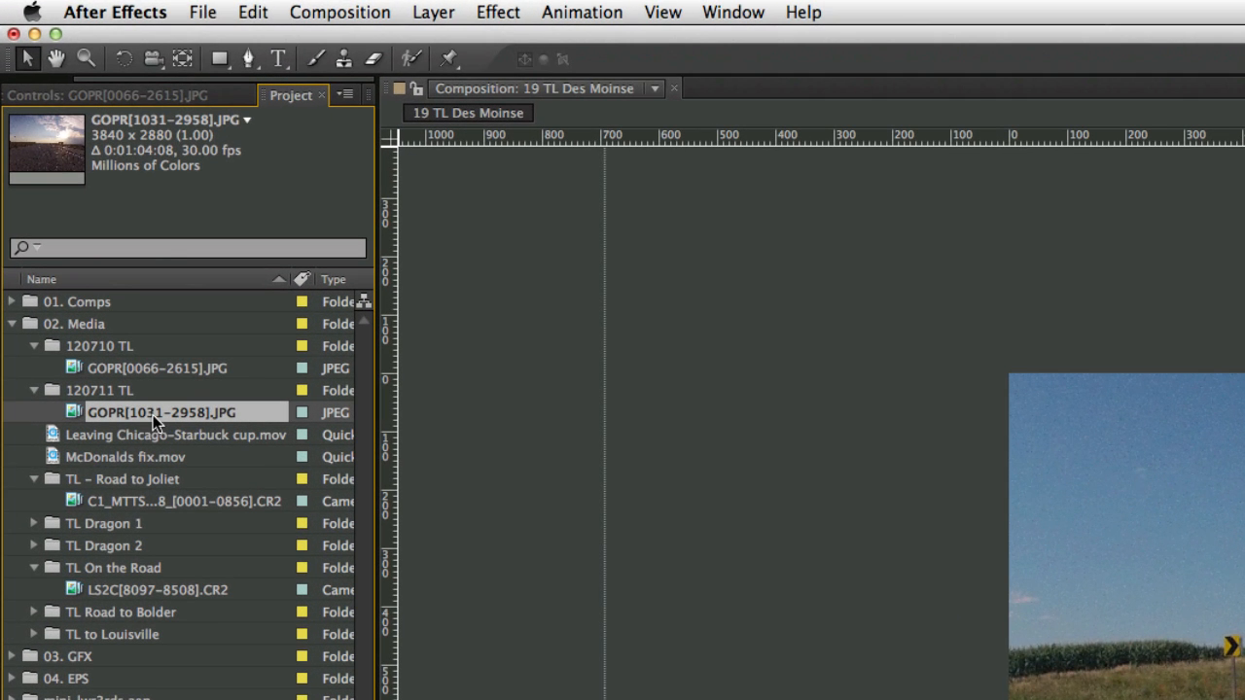
mouse_move(116, 418)
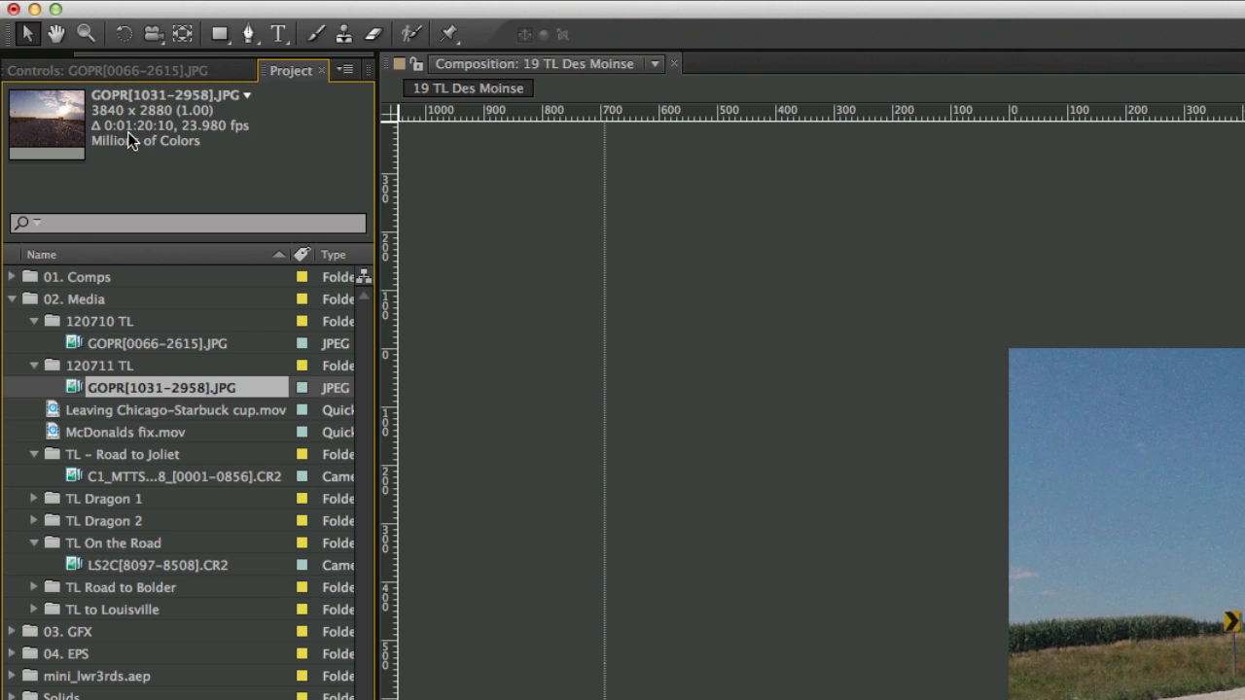
mouse_move(148, 144)
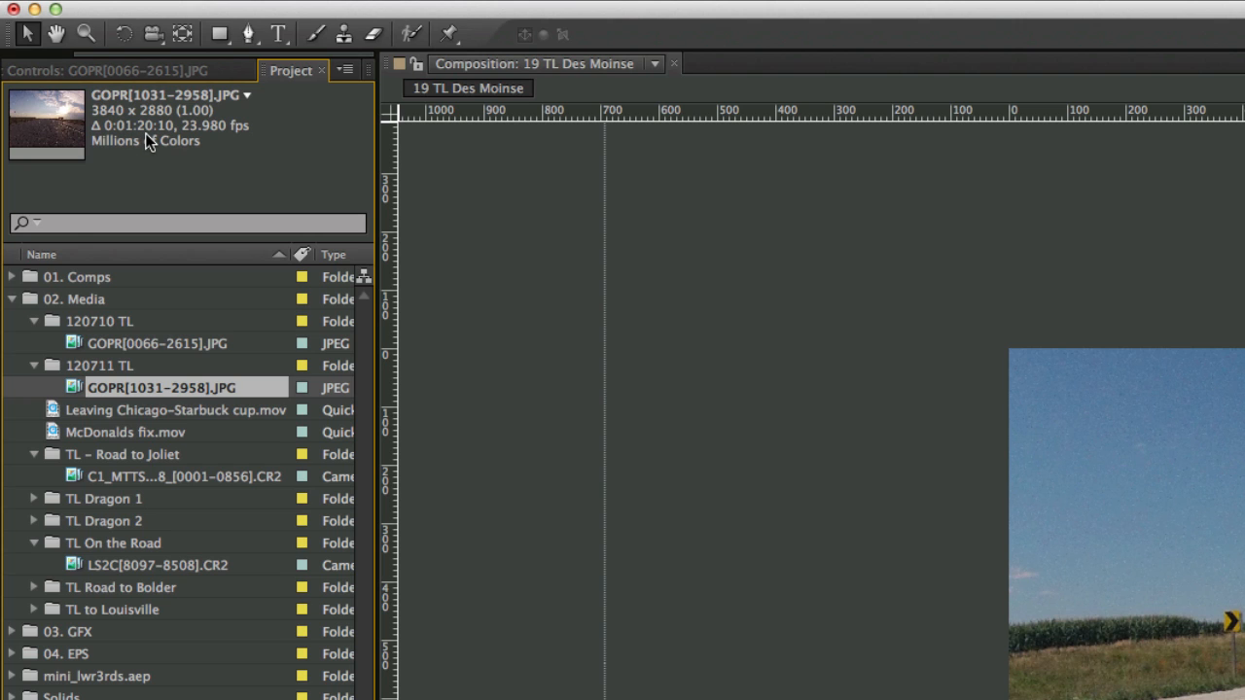
mouse_move(11, 282)
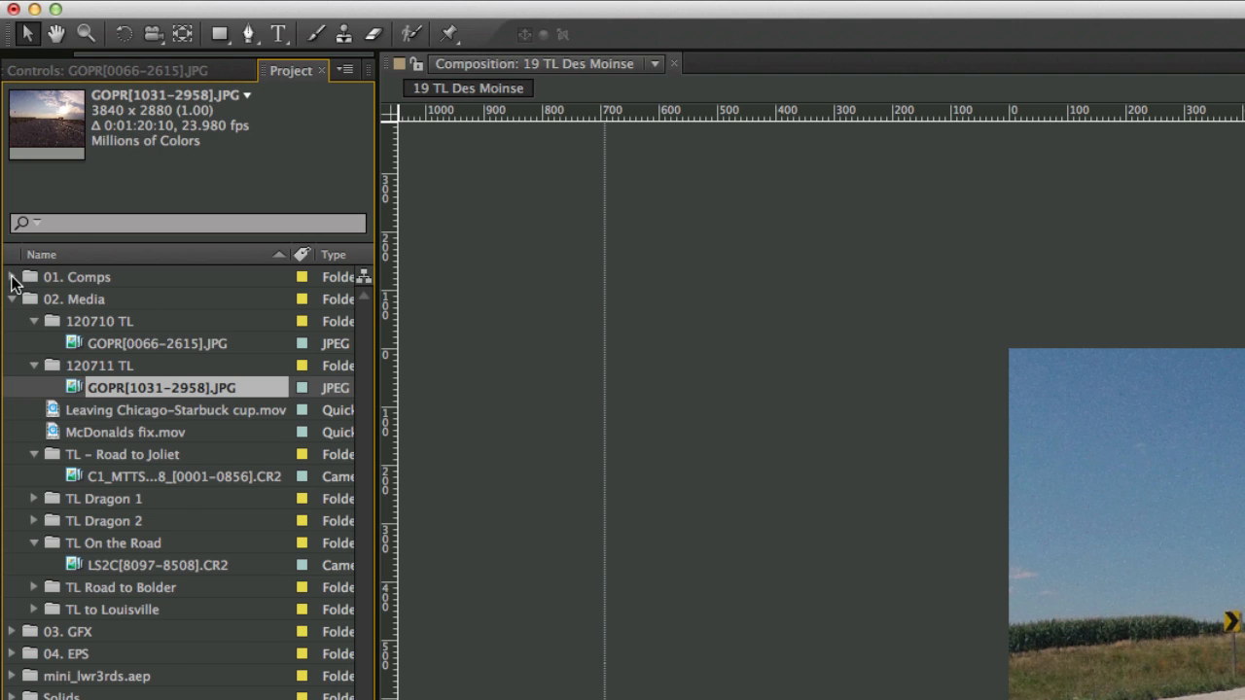
Step: Create an HDTV 1080 29.97 composition named 20 TL from the Comps folder
left_click(12, 276)
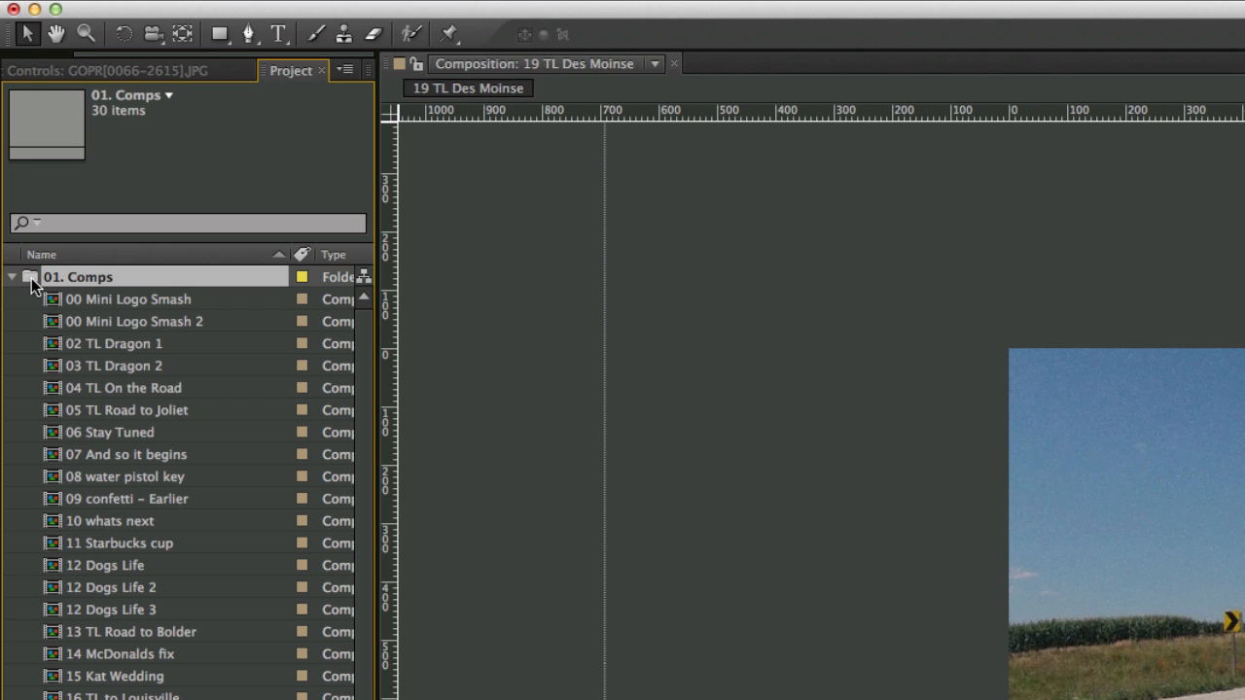
right_click(78, 276)
type("20")
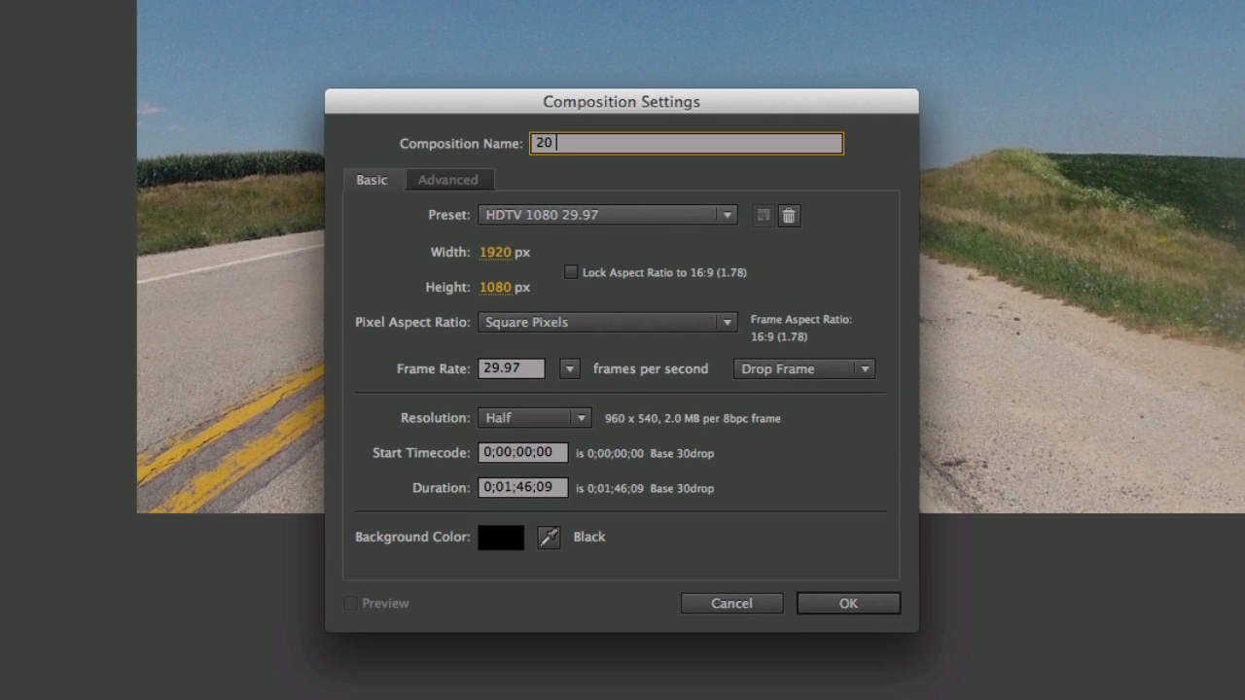
type("TL")
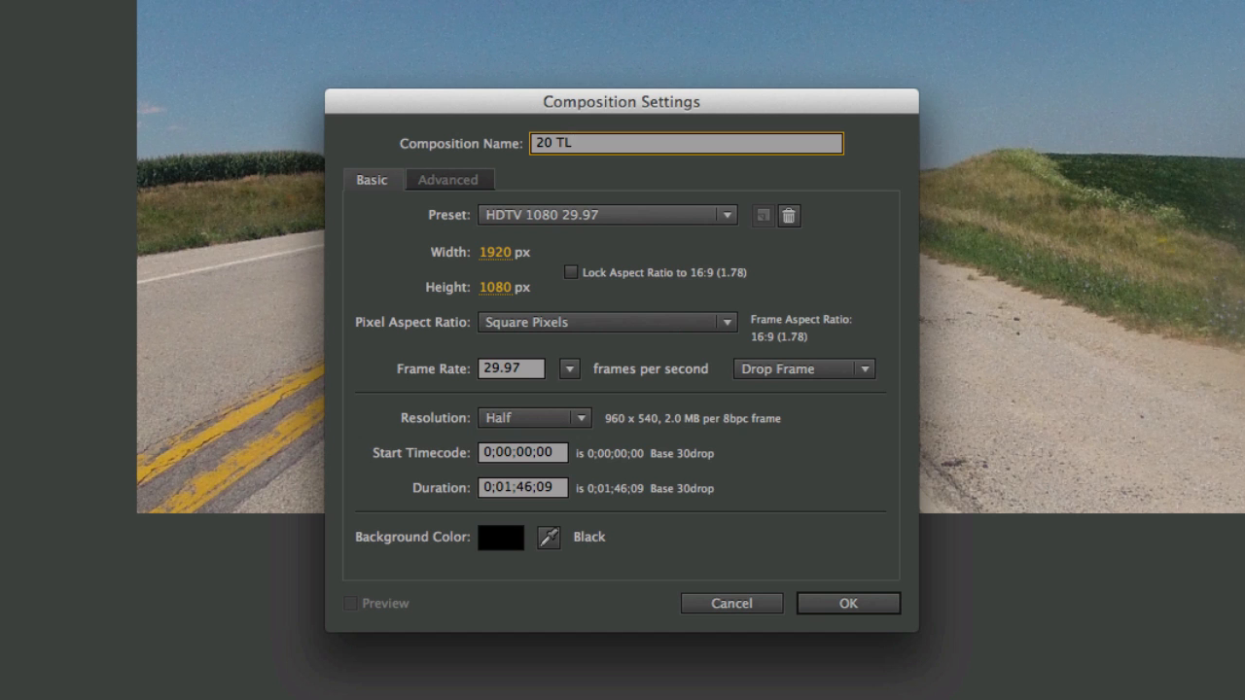
left_click(848, 603)
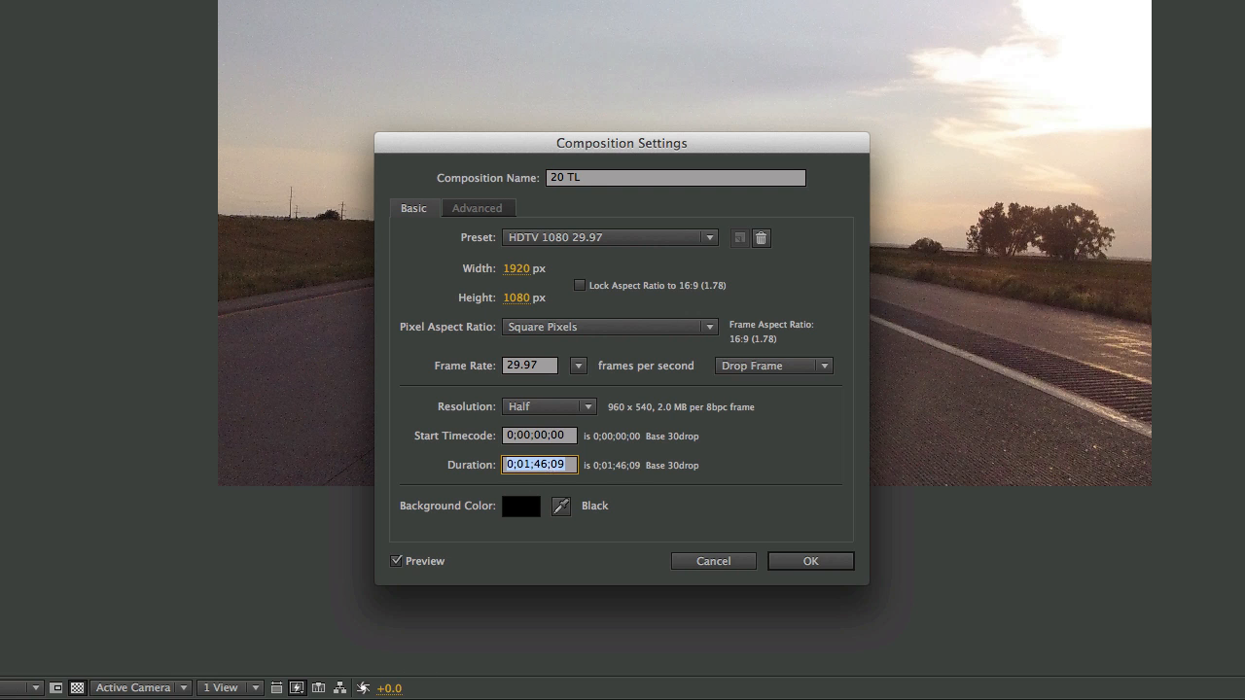
Step: Set the 20 TL composition duration to 0;01;20;10 in Composition Settings
type("12010")
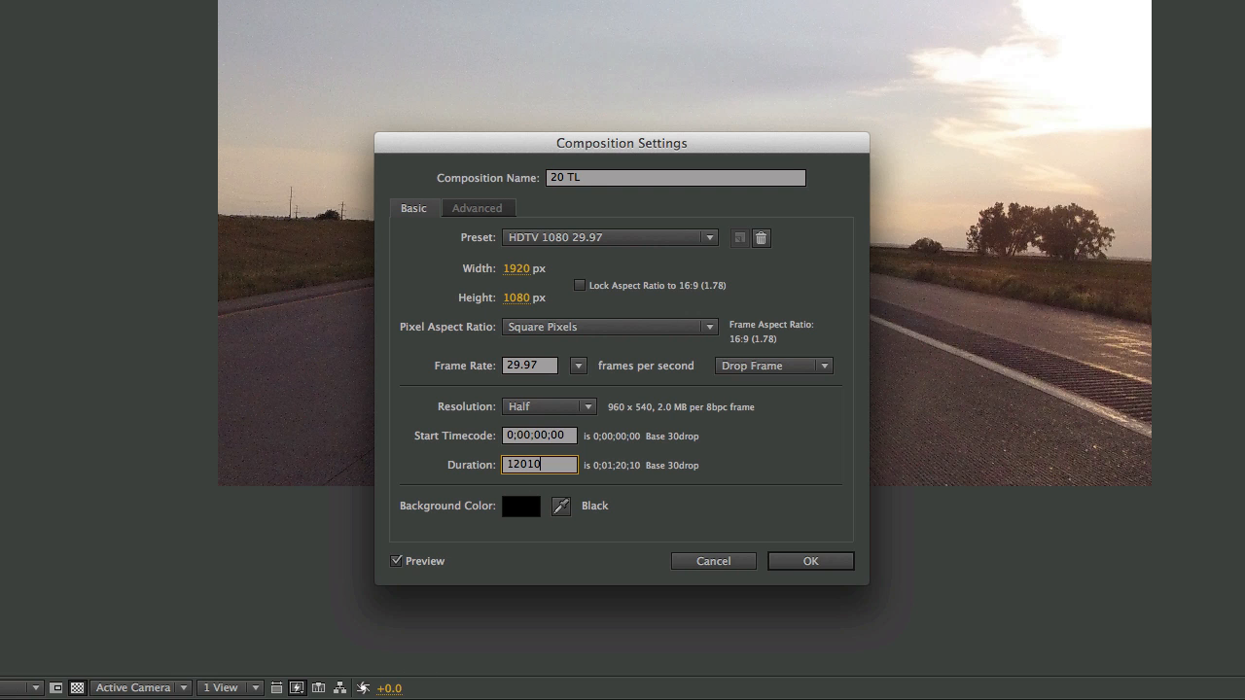
left_click(809, 560)
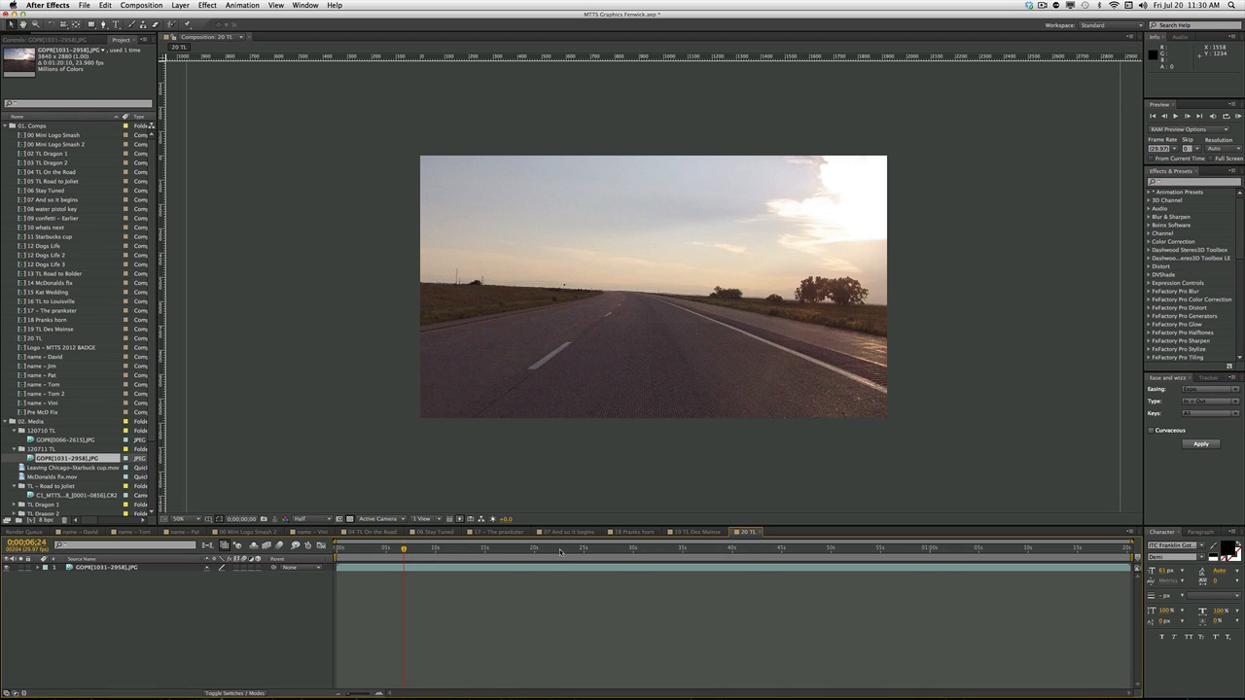
left_click(584, 549)
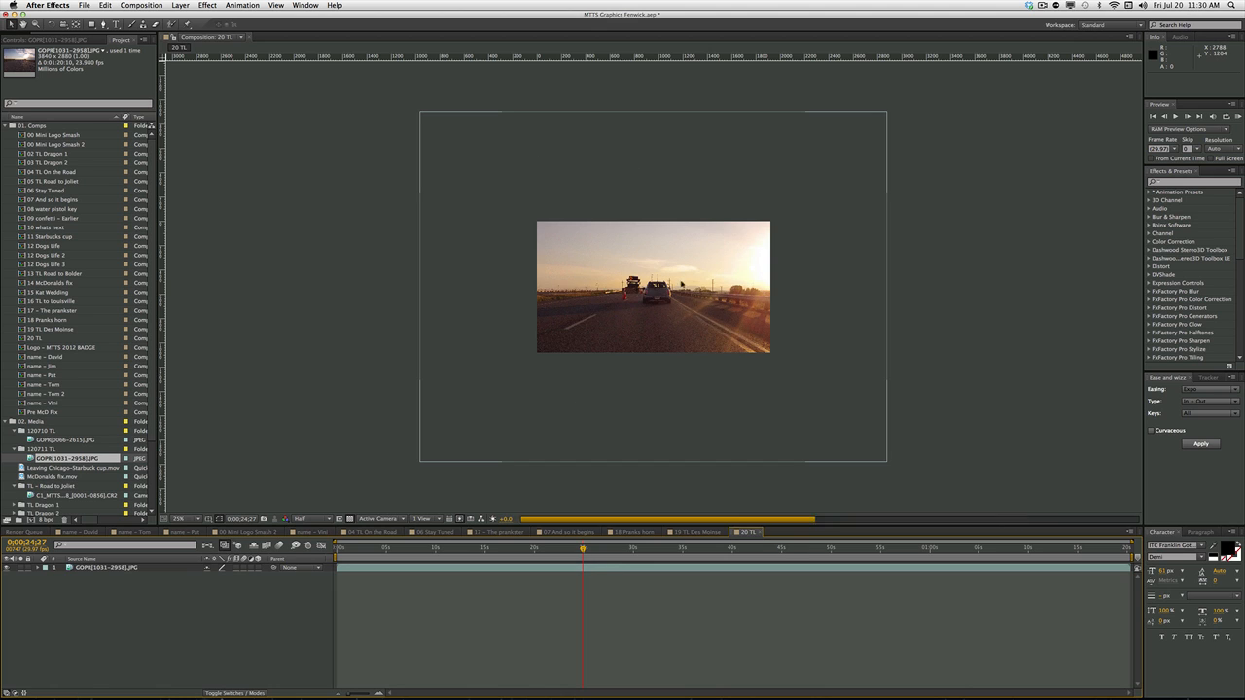
mouse_move(669, 385)
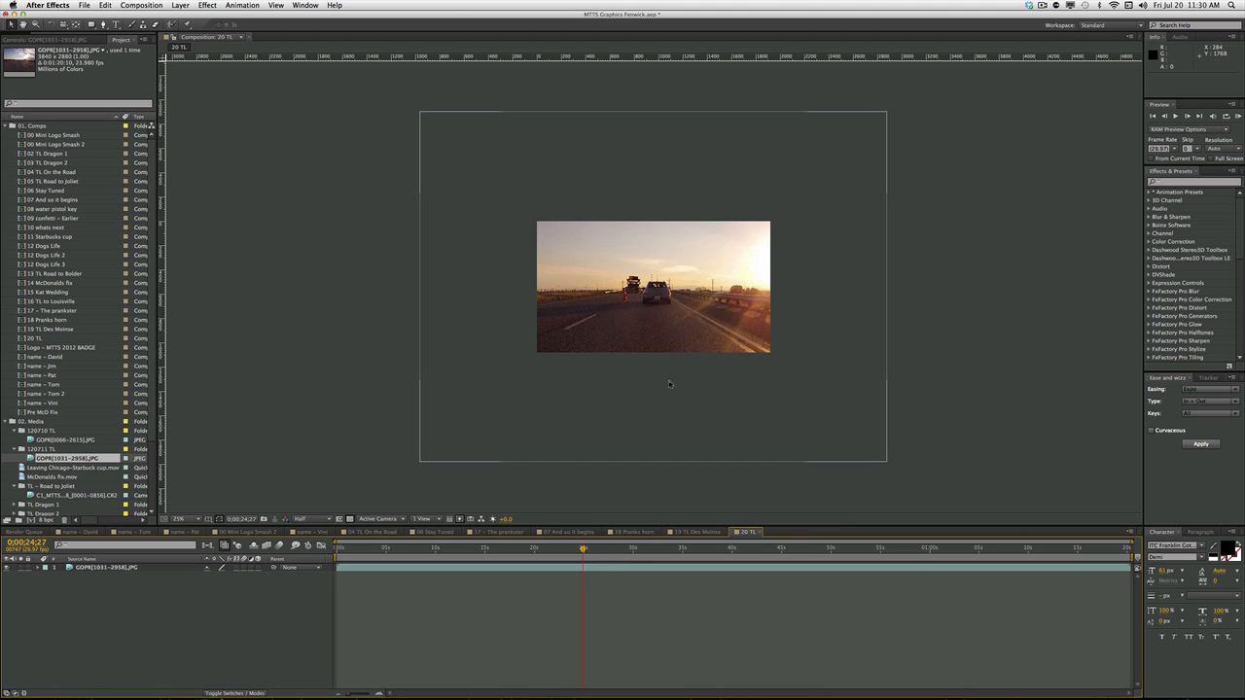
mouse_move(510, 615)
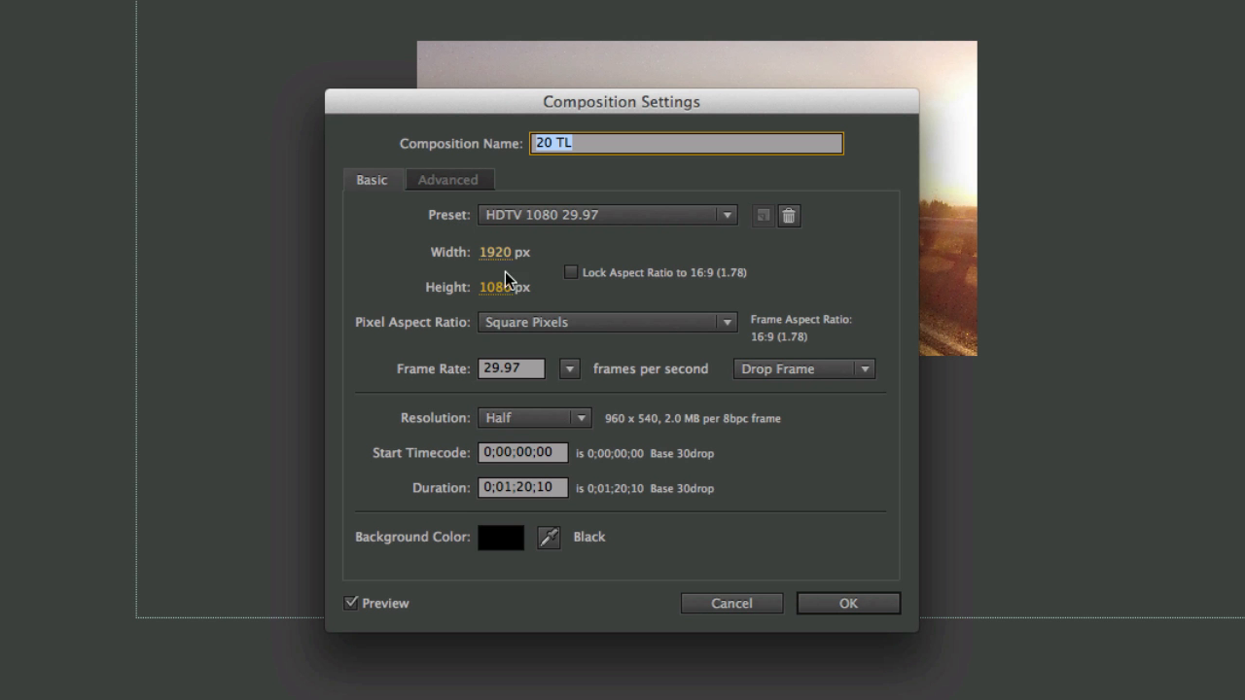
left_click(848, 603)
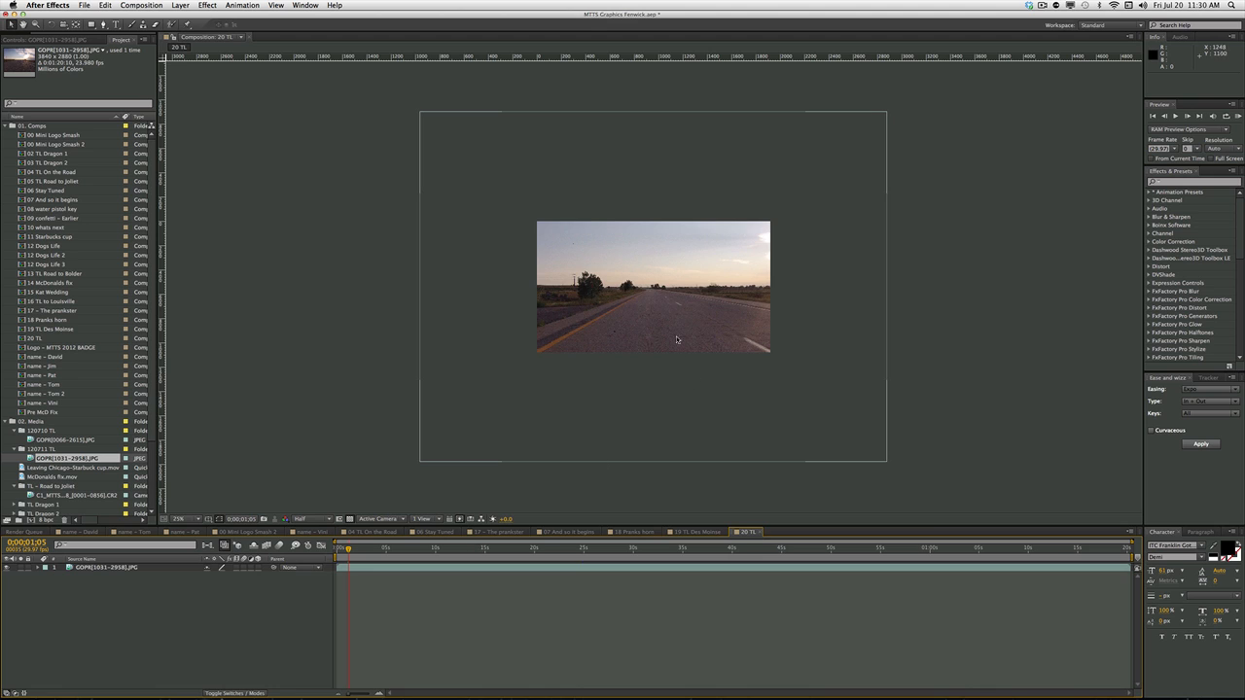
mouse_move(749, 330)
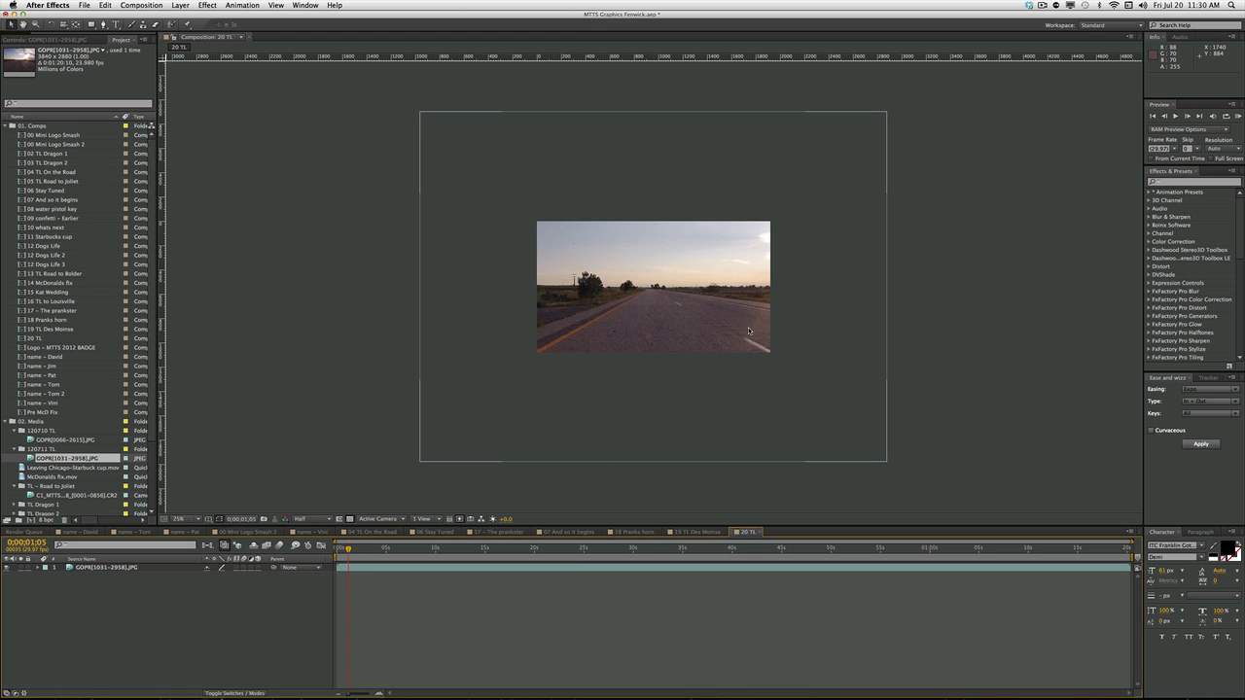
mouse_move(684, 346)
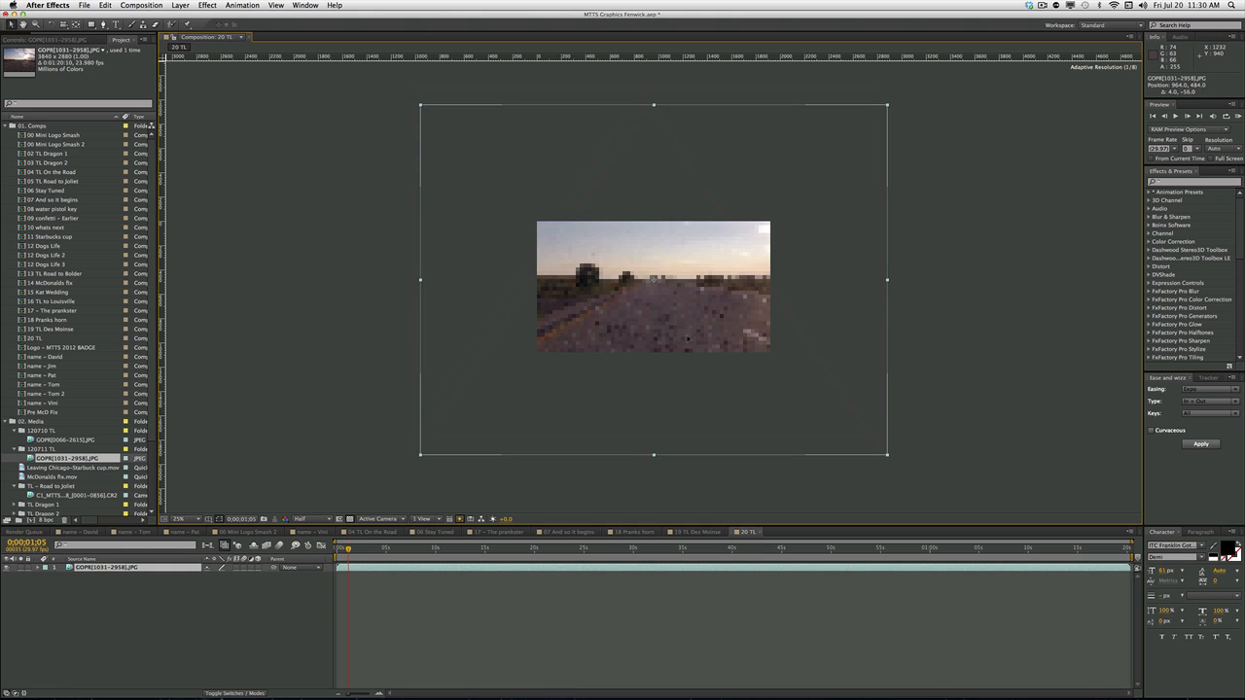
Step: Shrink the GoPro layer to fit the frame and add a Scale keyframe
left_click_drag(654, 284, 653, 308)
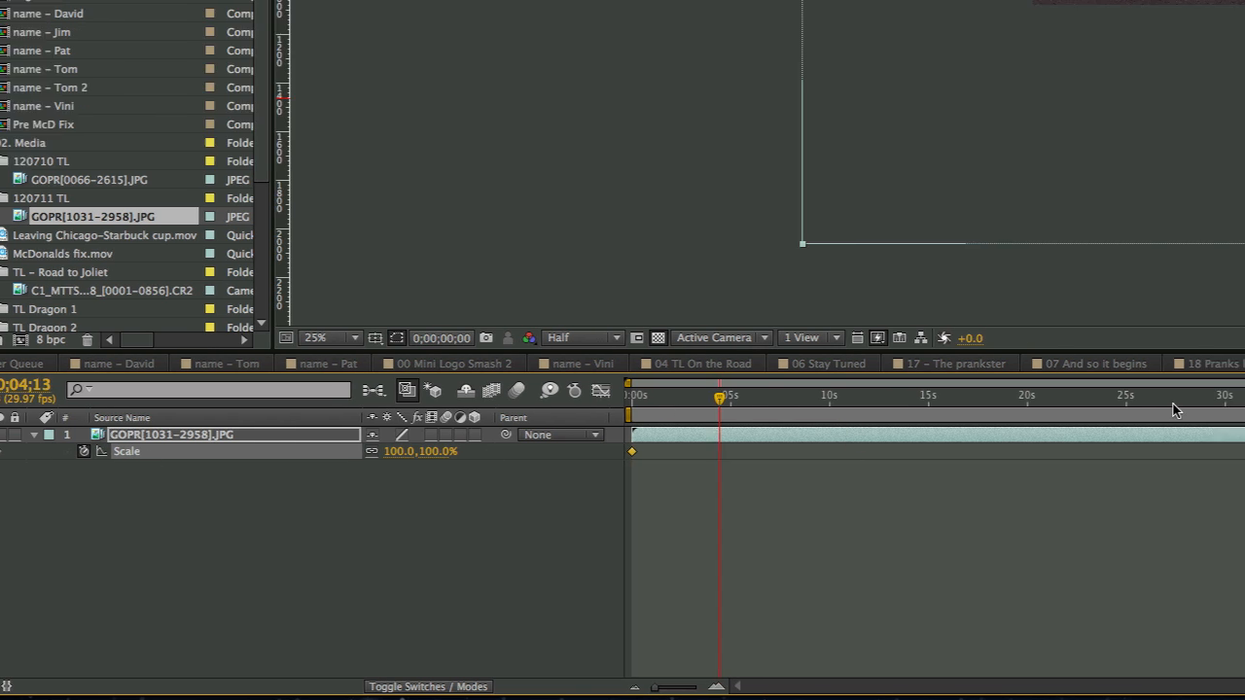
left_click(452, 363)
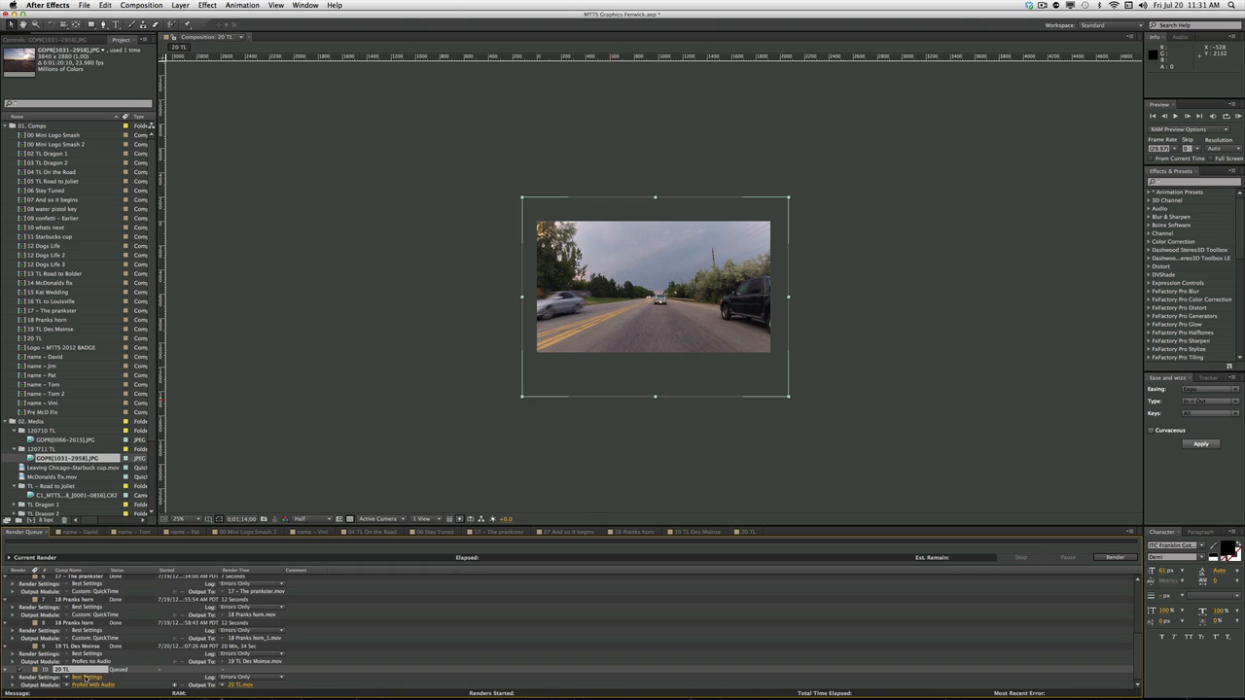
mouse_move(263, 691)
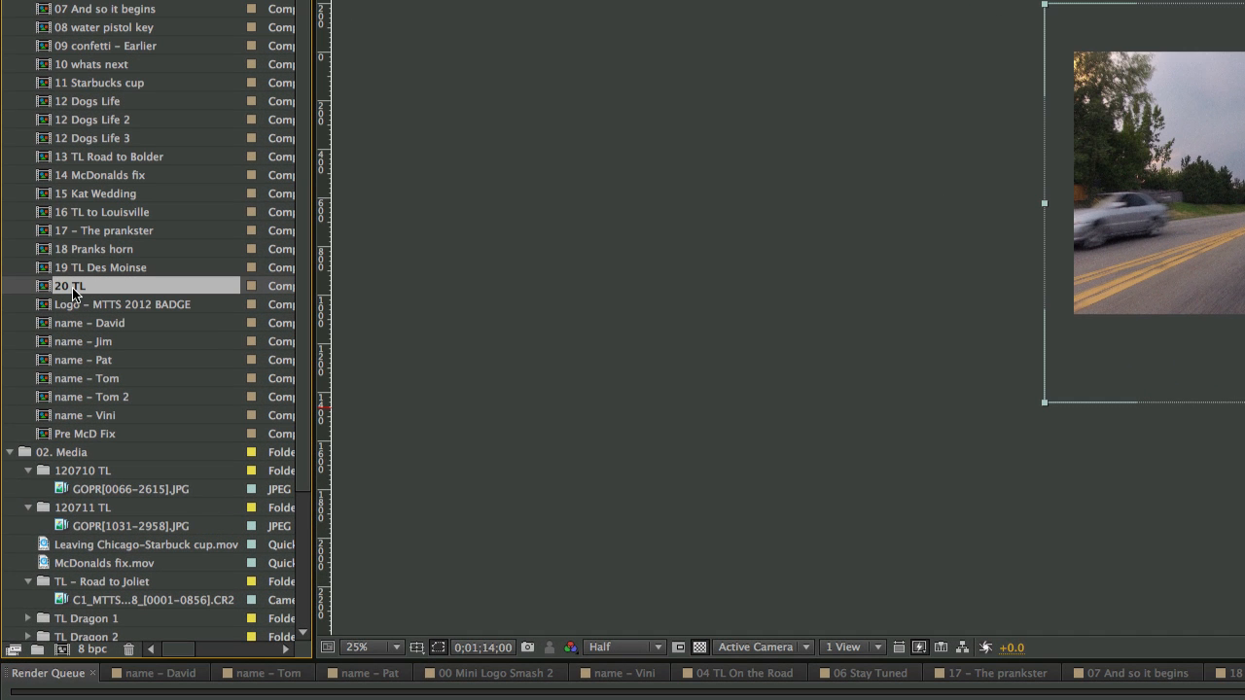
Step: Begin renaming the 20 TL composition in the Project panel
double_click(70, 284)
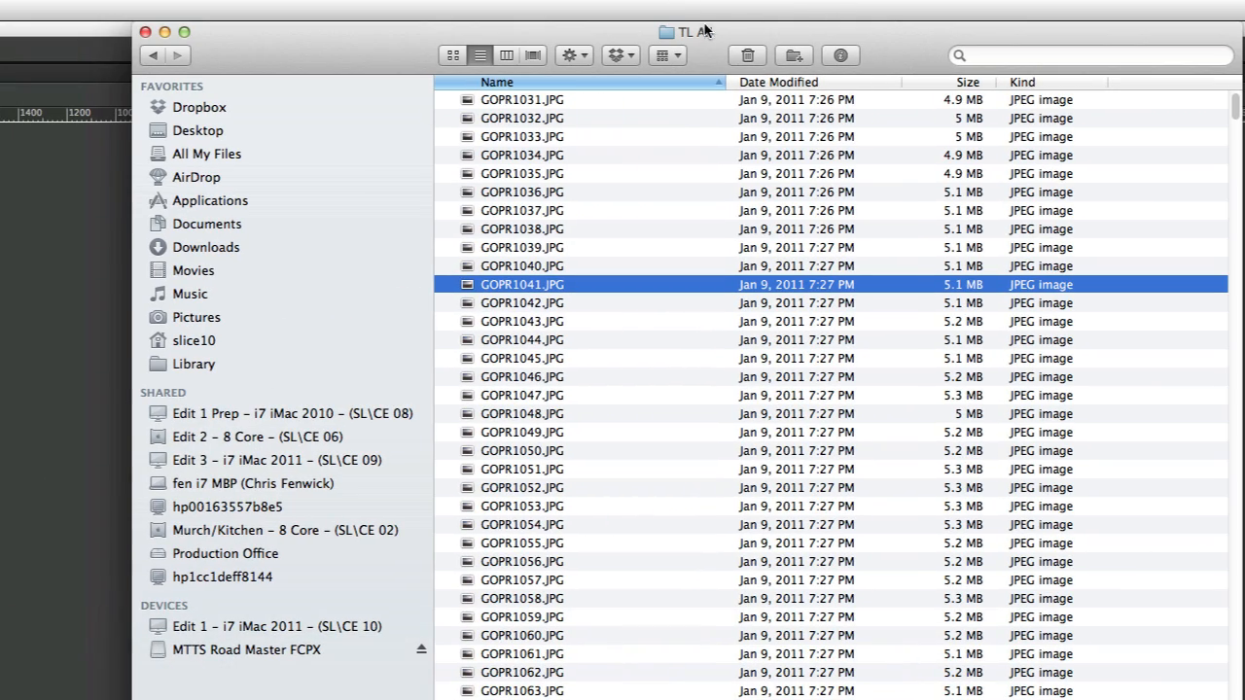
Step: View the TL All folder's path from the Finder window title
left_click(685, 31)
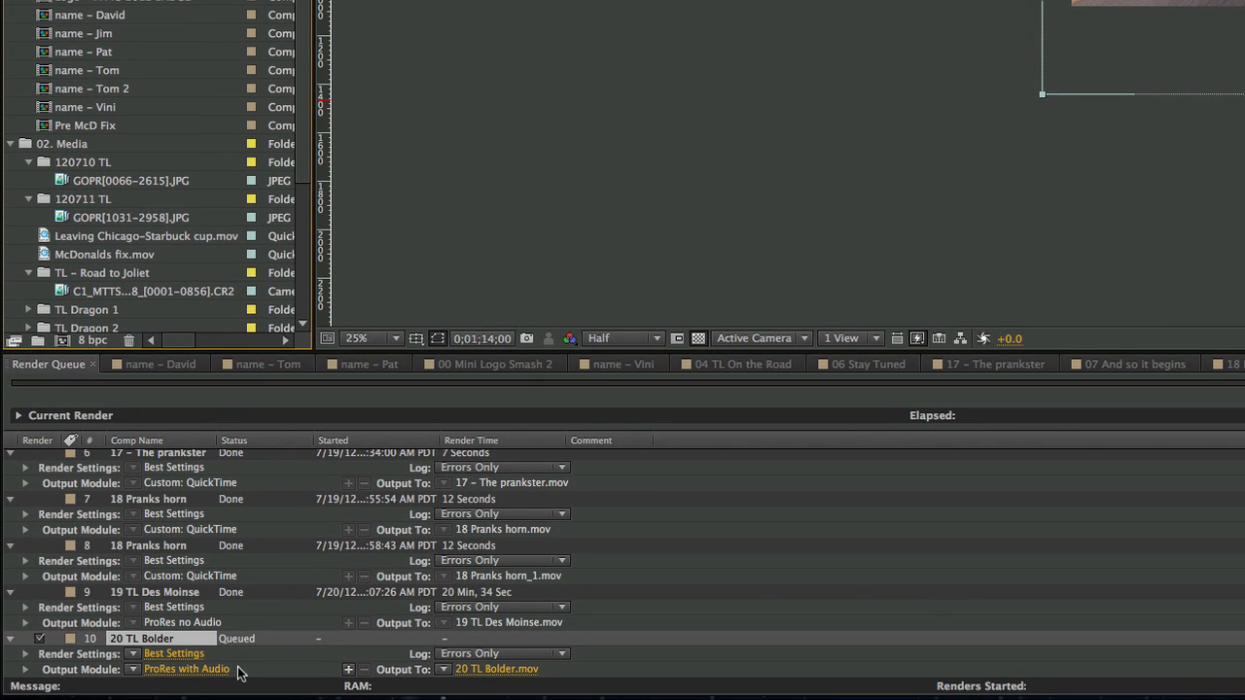
mouse_move(144, 657)
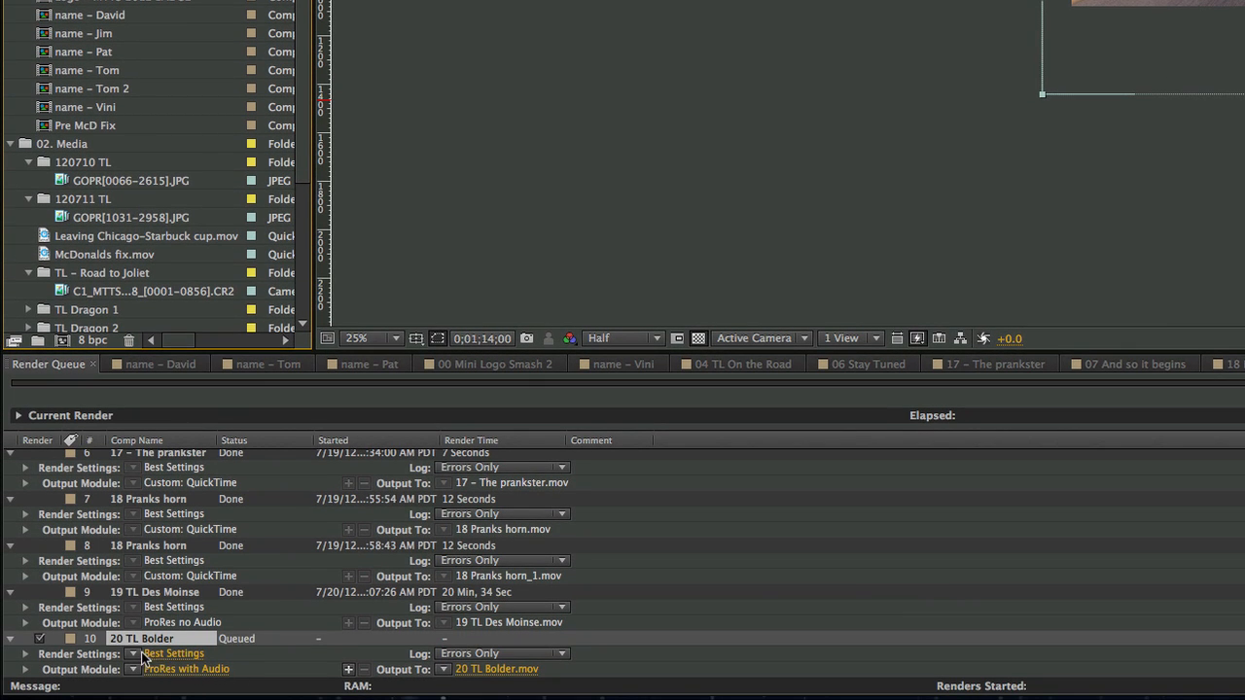